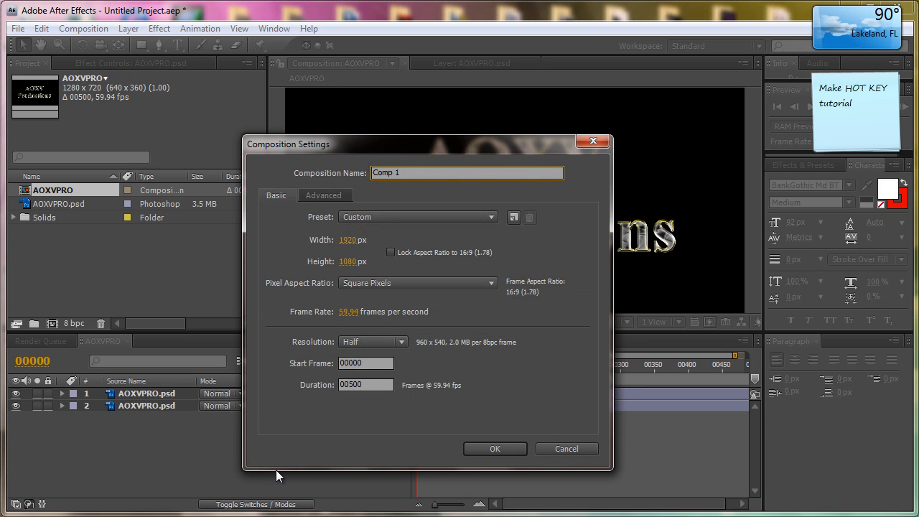
Cancel Composition Settings and close the untitled project without saving
left_click(494, 448)
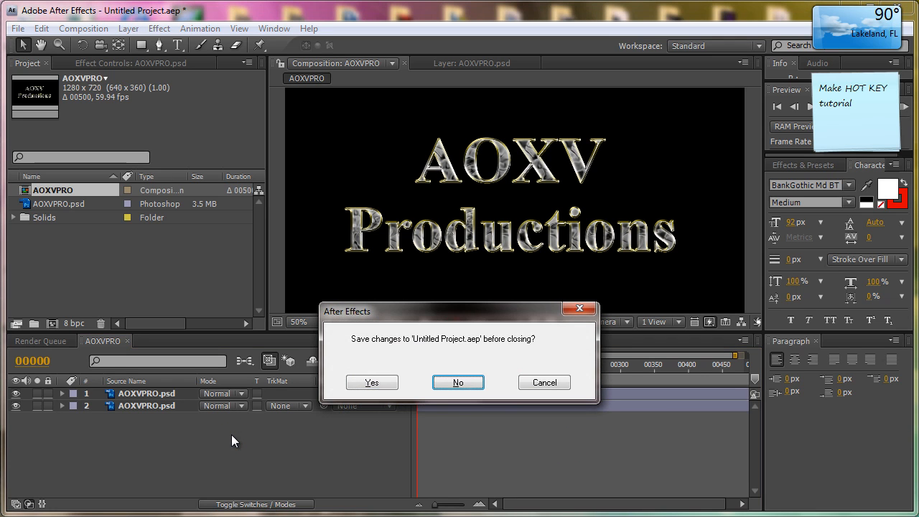
left_click(457, 382)
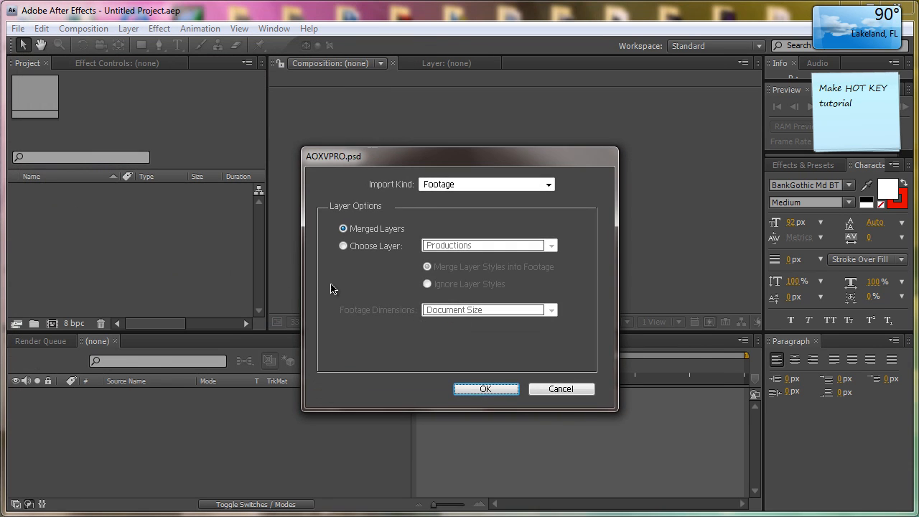
Import AOXVPRO.psd as Merged Layers footage and pick the Pen tool for masking
left_click(485, 388)
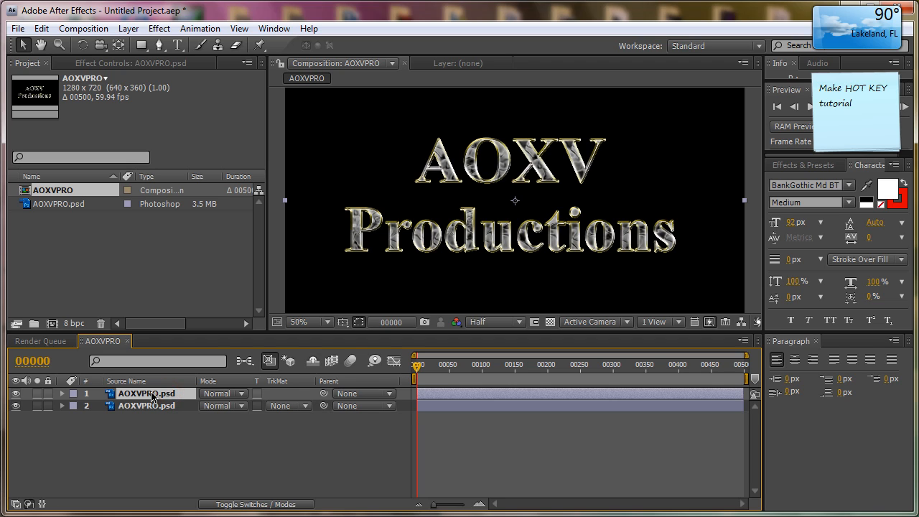
left_click(198, 44)
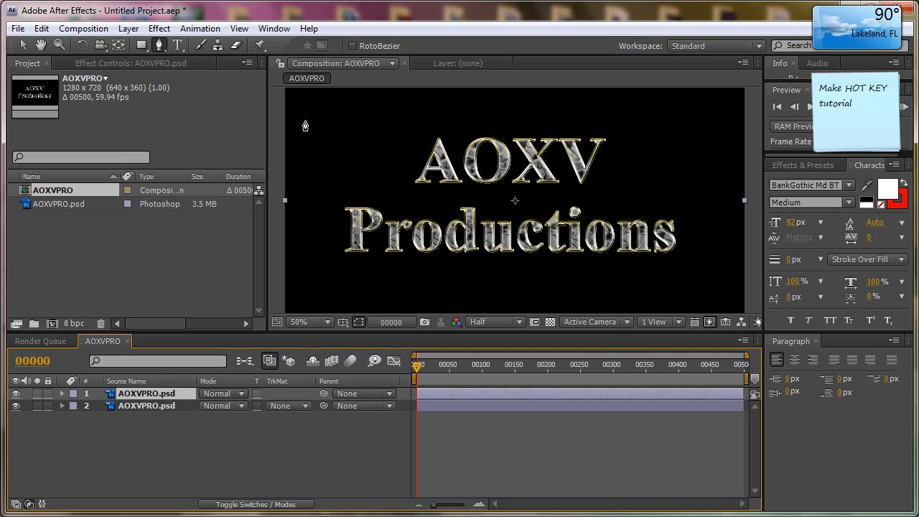
Draw a tall thin rectangular mask left of the text and tilt it into a slanted bar
left_click_drag(304, 121, 333, 281)
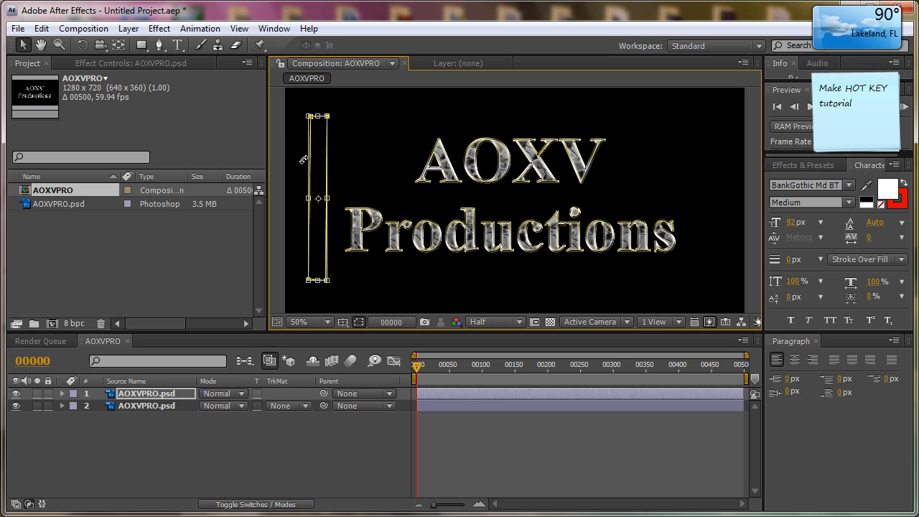
left_click_drag(325, 116, 351, 123)
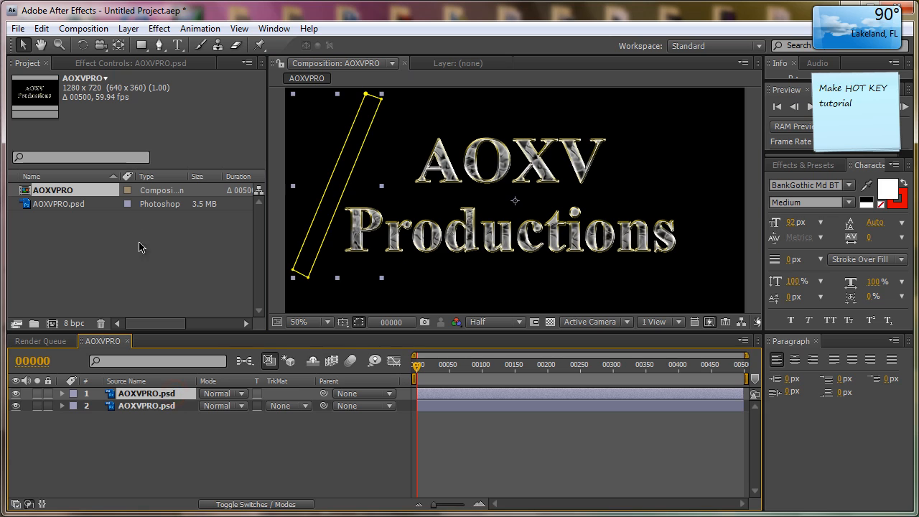
left_click(158, 29)
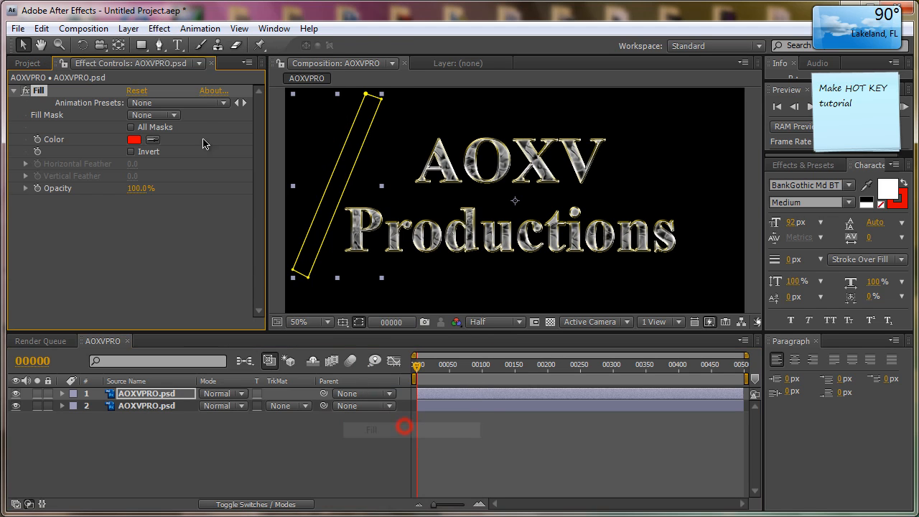
Add a Glow effect to the top logo layer with 20% threshold and 1.5 intensity
left_click(158, 29)
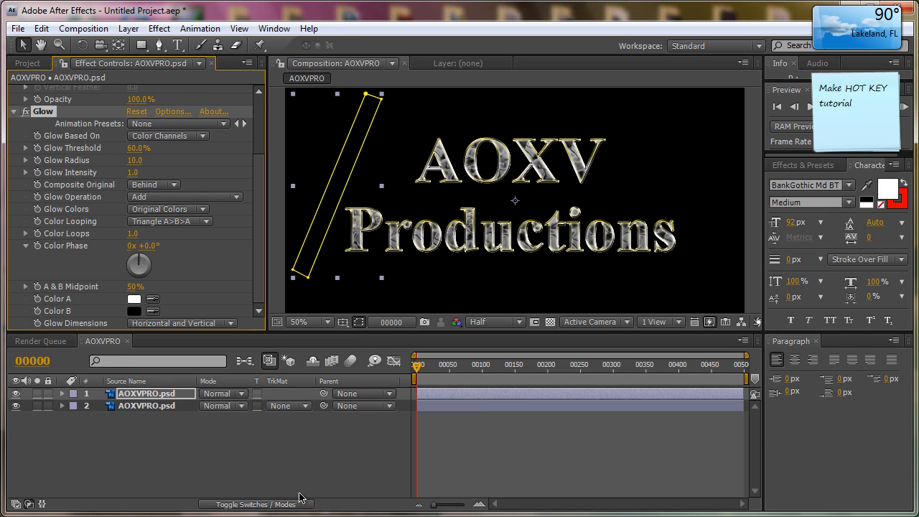
mouse_move(64, 126)
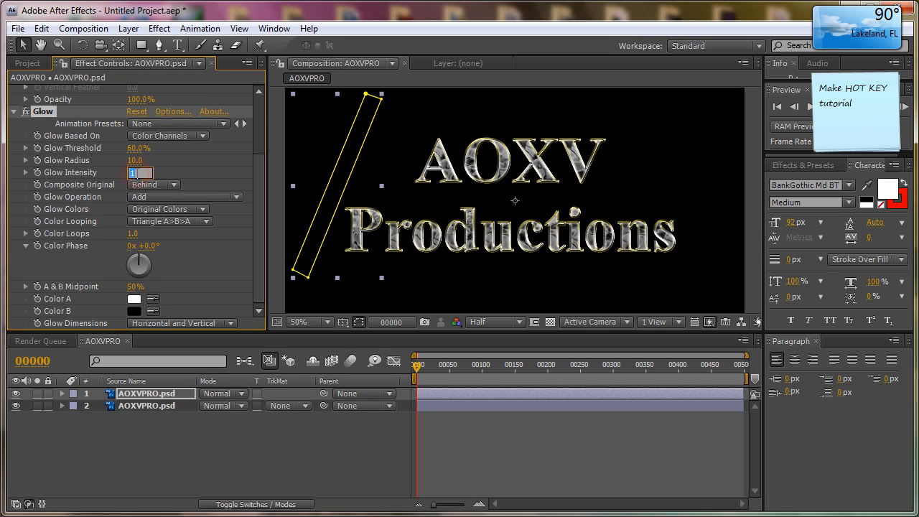
type("14.")
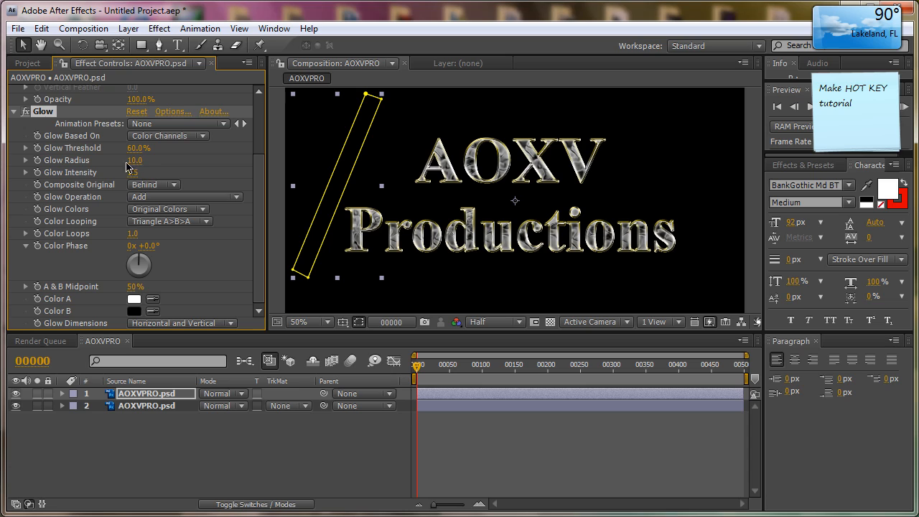
left_click_drag(143, 148, 132, 148)
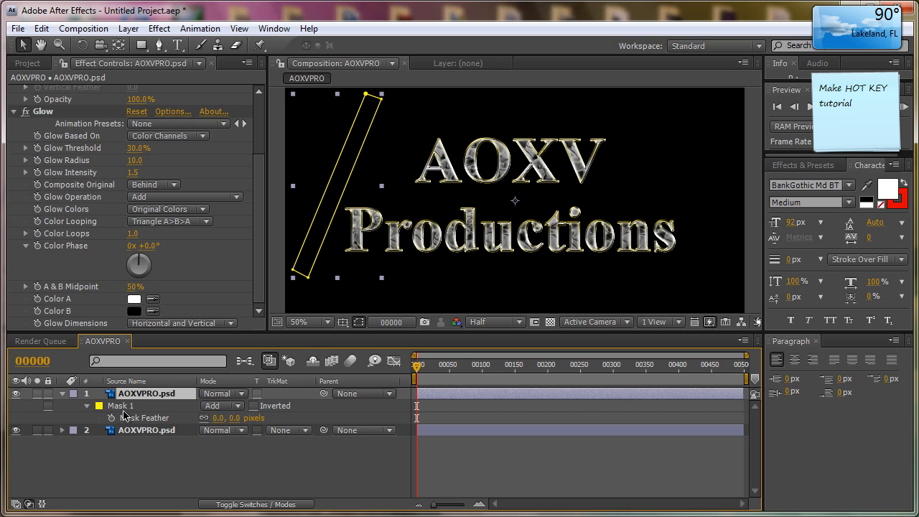
mouse_move(204, 418)
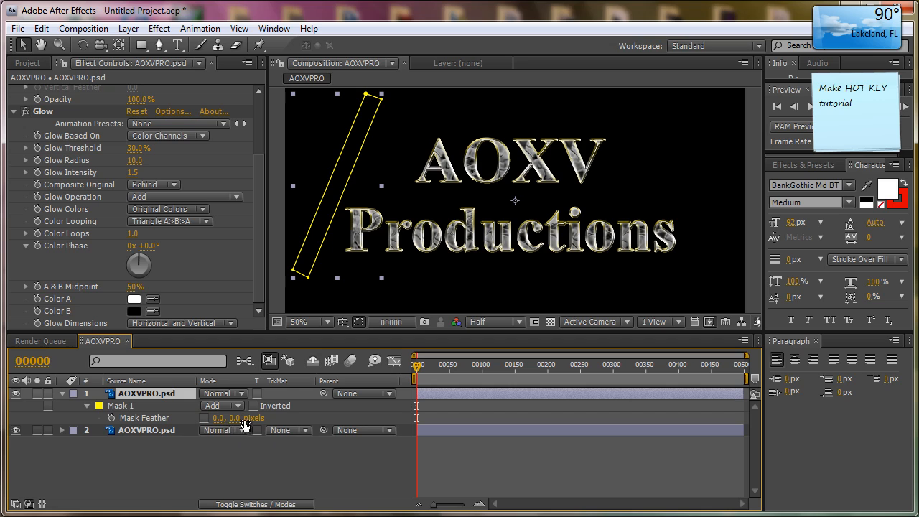
Give Mask 1 on the top logo layer a 25-pixel feather
double_click(219, 417)
type("25")
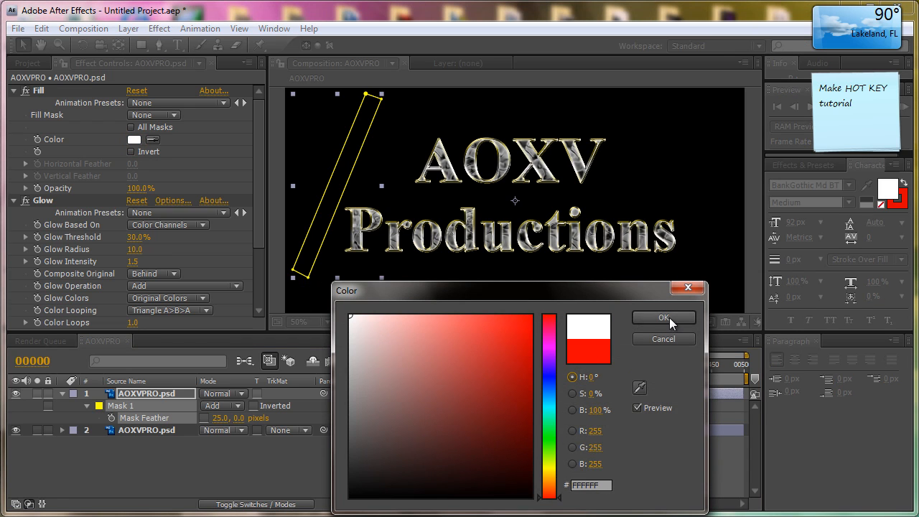
Set the Fill effect colour to white (FFFFFF)
left_click(663, 319)
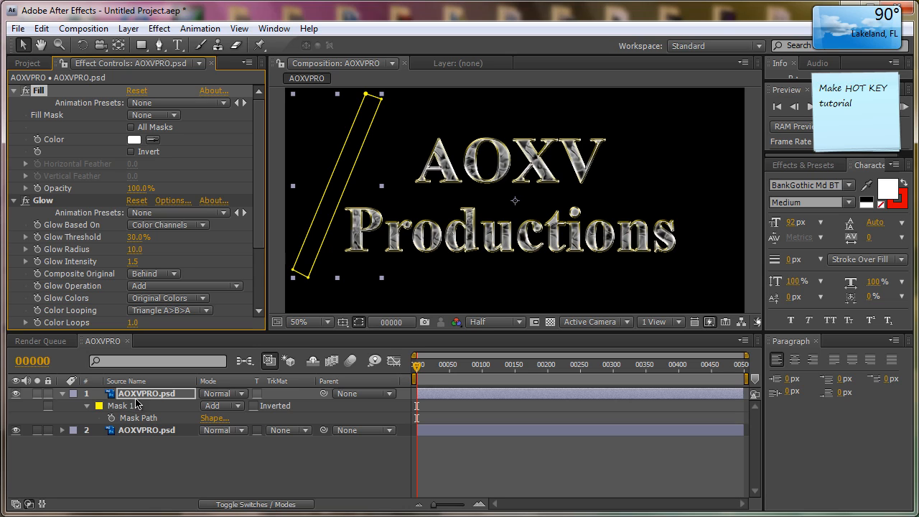
Keyframe Mask Path at frame 0 and move the slanted bar across the text by frame 75
left_click(61, 393)
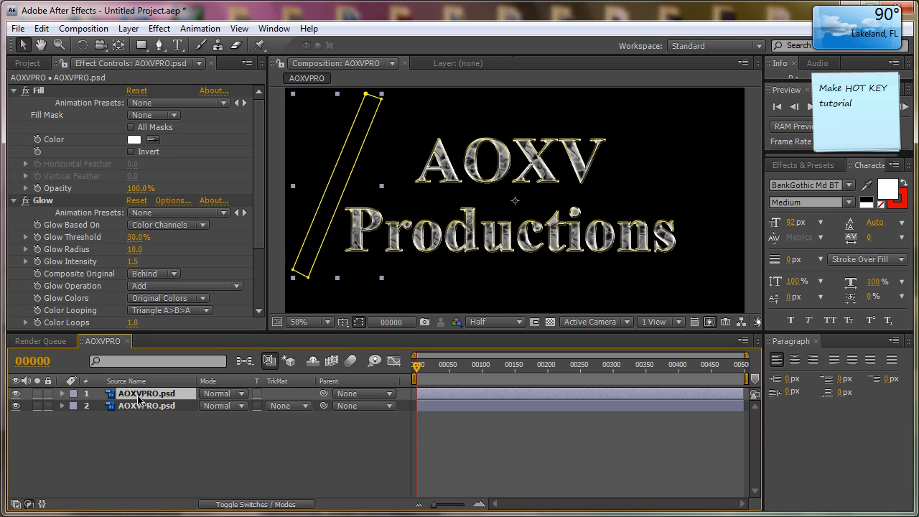
left_click(62, 394)
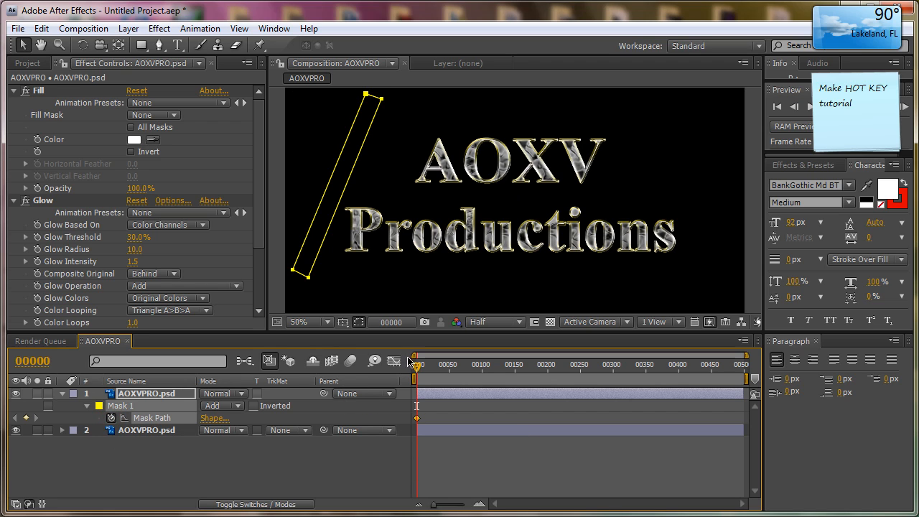
left_click_drag(419, 364, 459, 364)
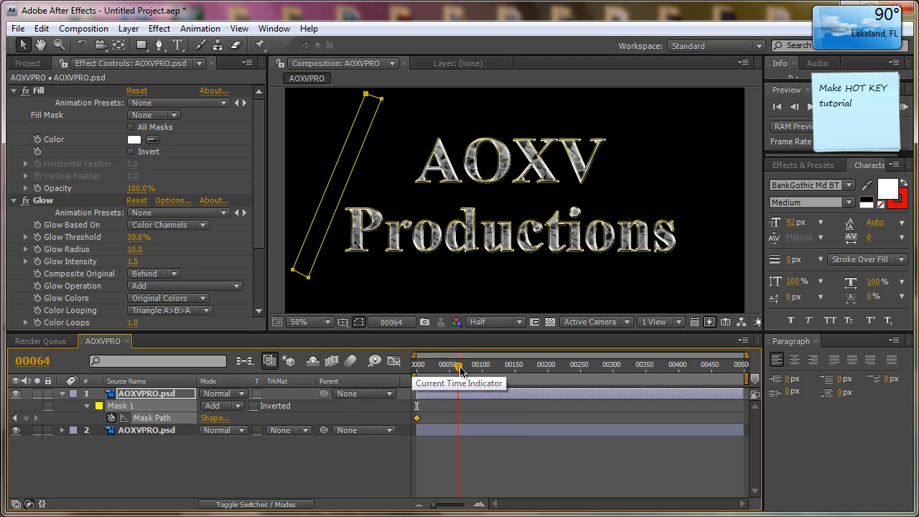
left_click_drag(461, 366, 465, 366)
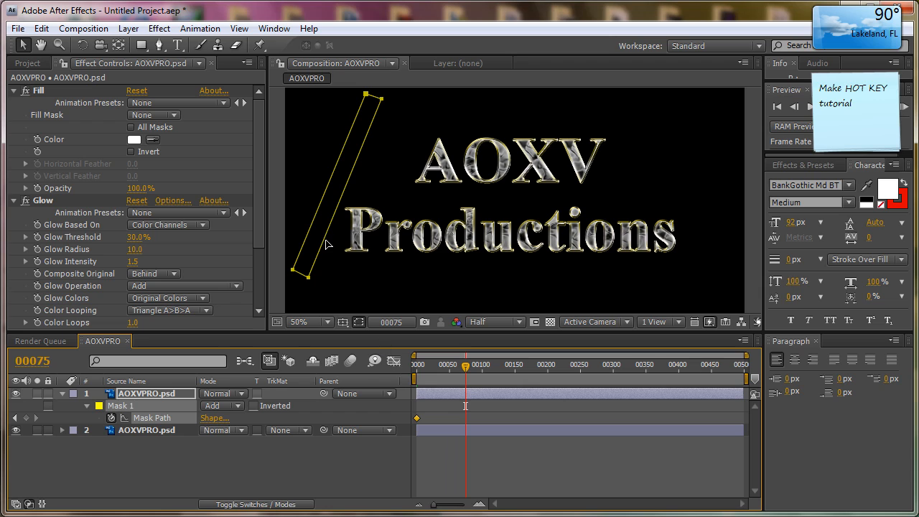
left_click(347, 225)
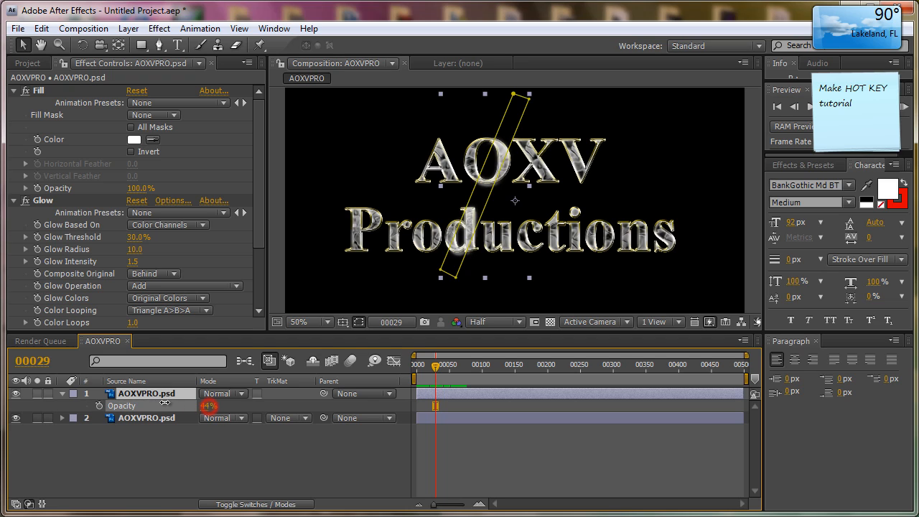
Set the top sweep layer's opacity to 50% and scrub the timeline to preview the light sweep
double_click(208, 405)
type("60")
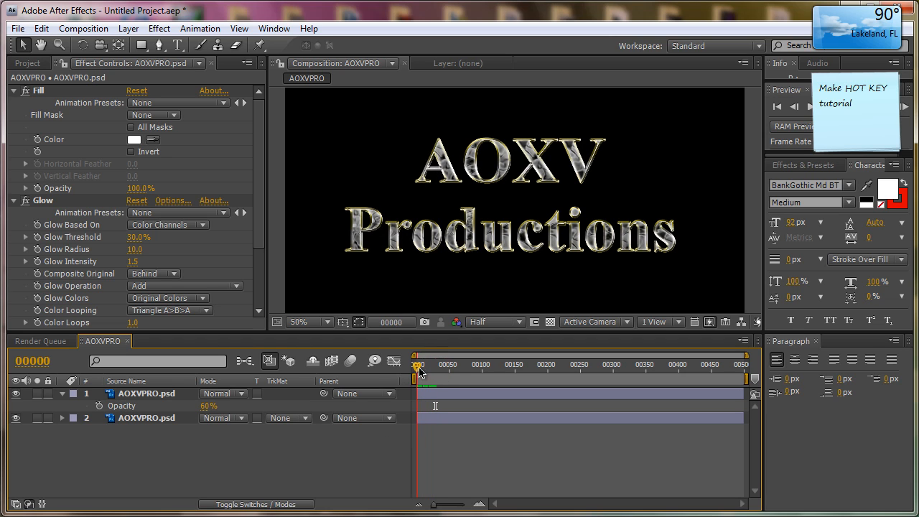
left_click_drag(418, 373, 468, 374)
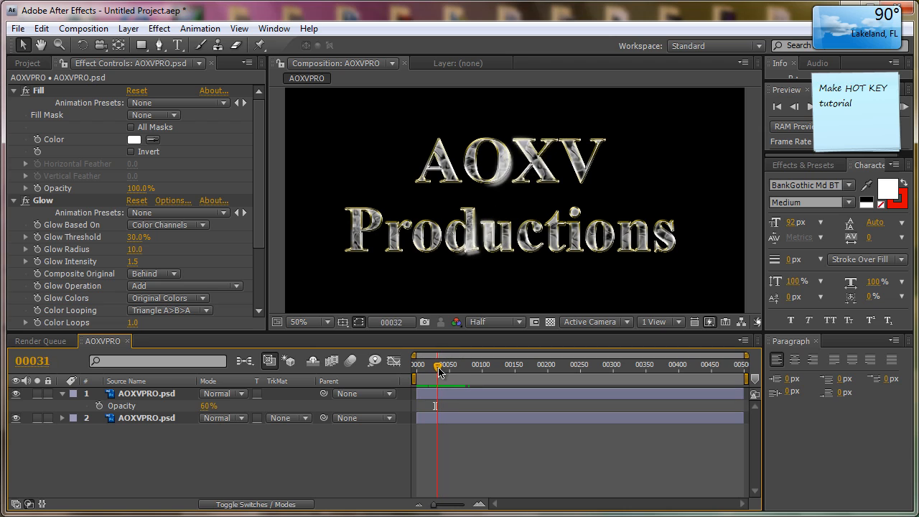
left_click_drag(436, 365, 417, 365)
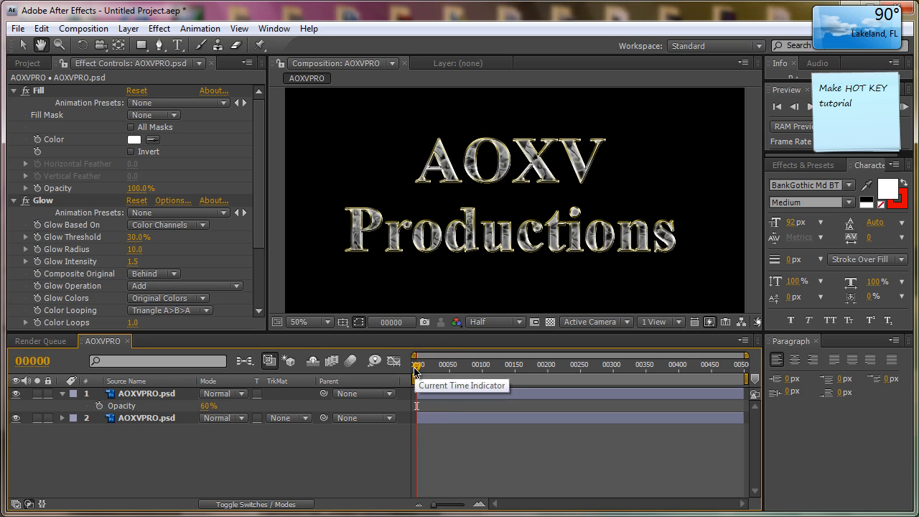
left_click_drag(417, 365, 456, 365)
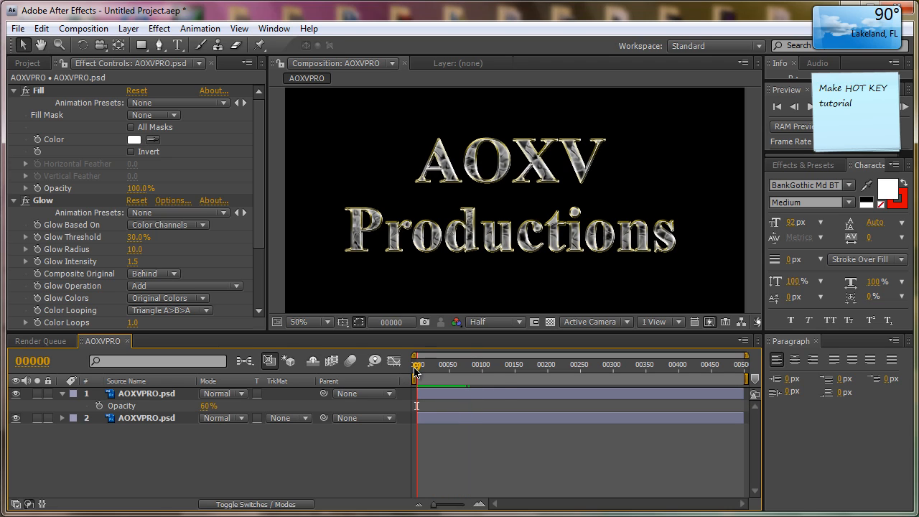
mouse_move(416, 366)
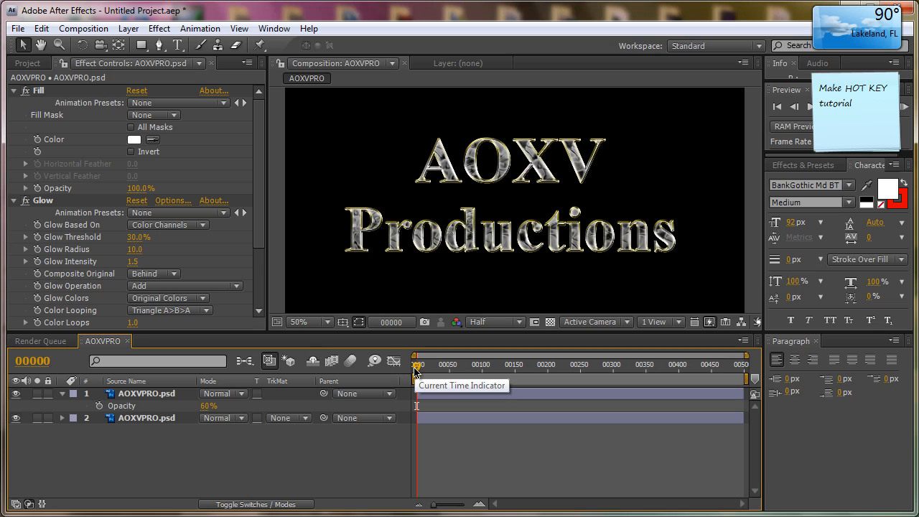